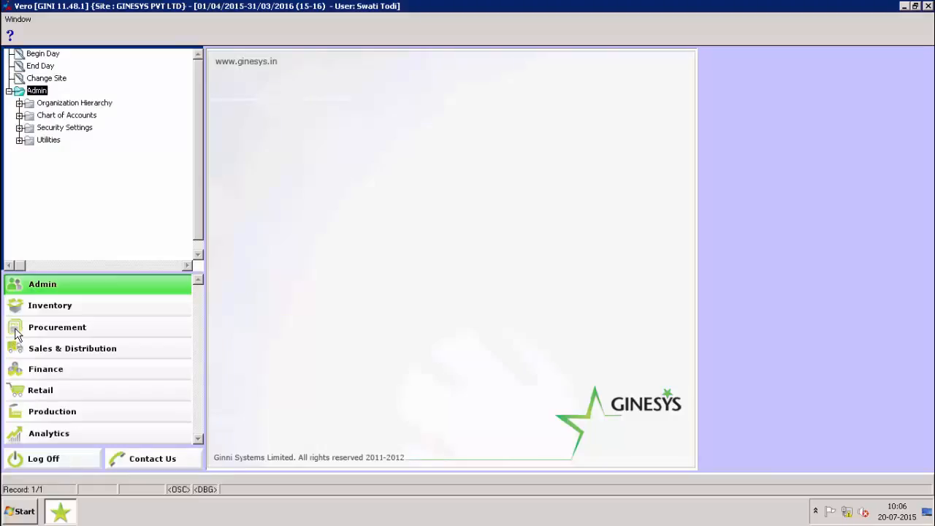
Open Goods Receive Challan against order from Procurement and retrieve receipt GRC/00000038/15-16
left_click(57, 327)
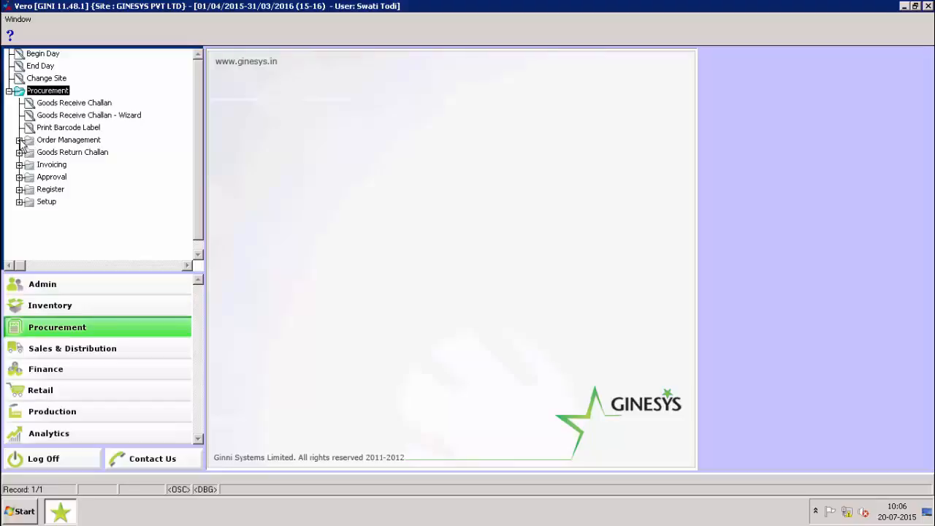
left_click(20, 140)
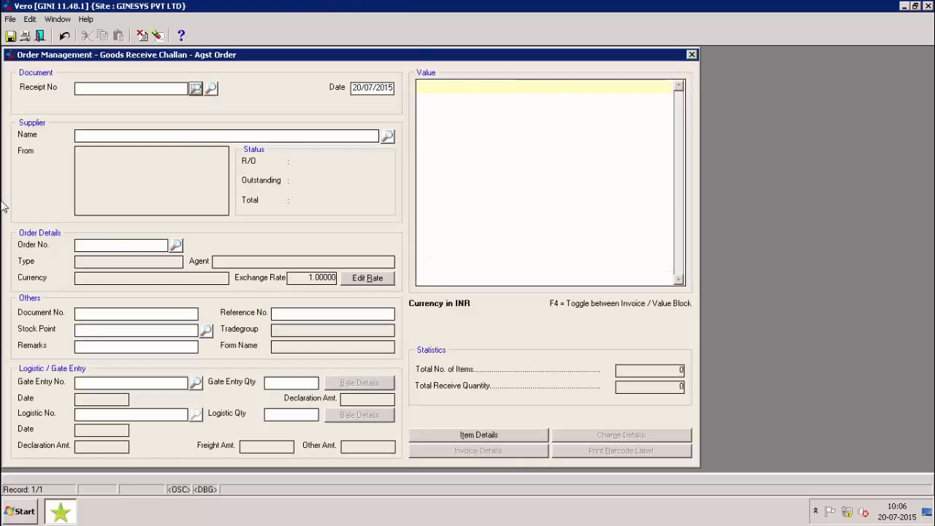
left_click(211, 87)
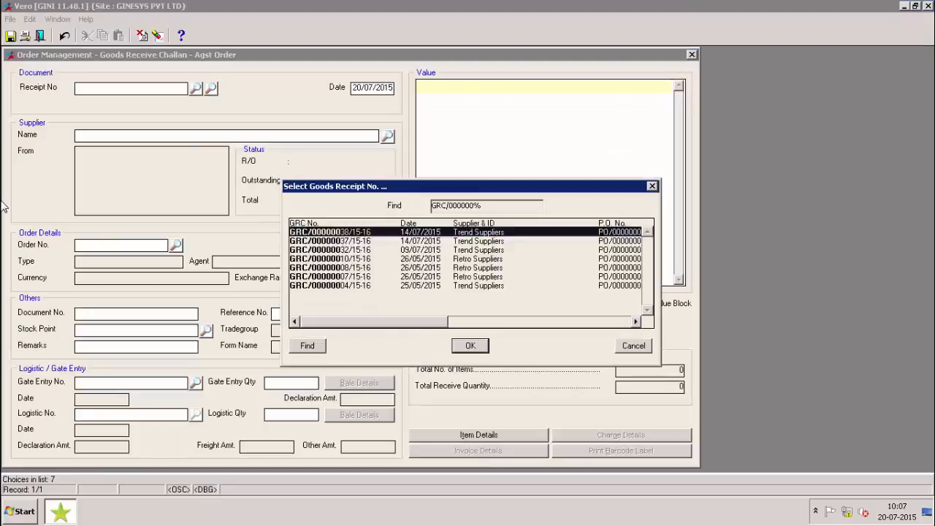
left_click(470, 346)
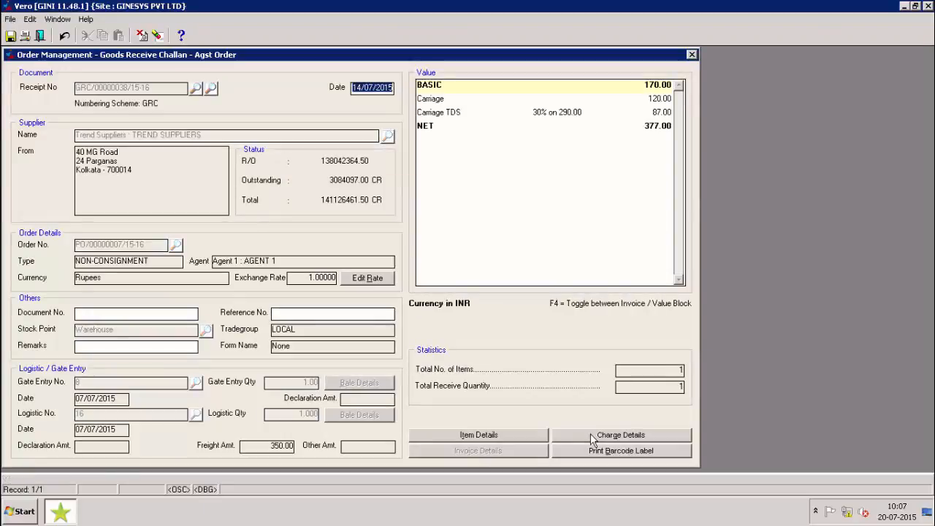
Open Charge Details to show the carriage and carriage TDS lines totalling 207
left_click(620, 435)
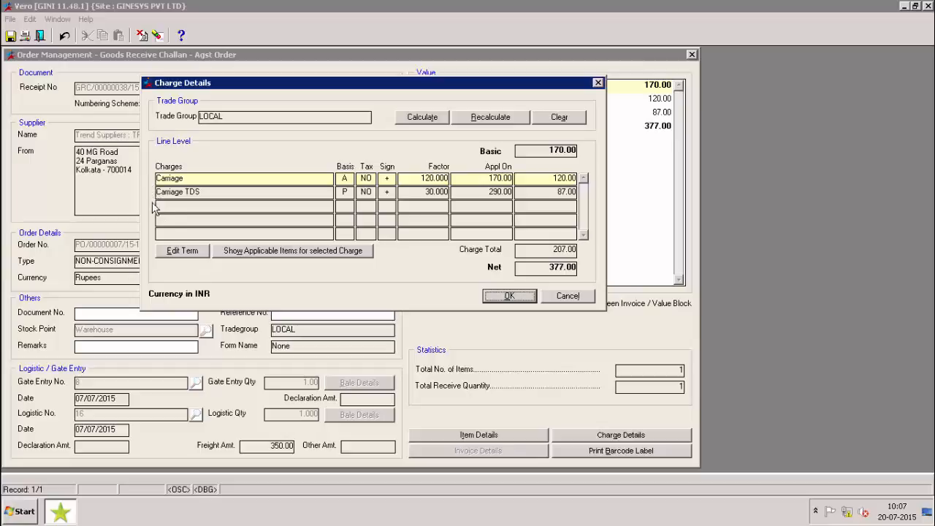
Edit the Carriage TDS factor to 25% and apply it, dropping the net to 363
left_click(181, 250)
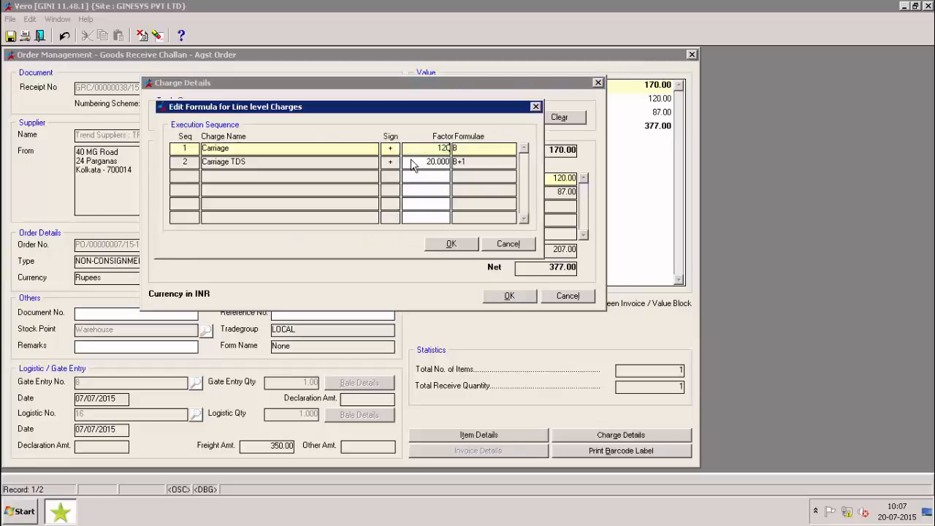
left_click(426, 161)
type("25.000")
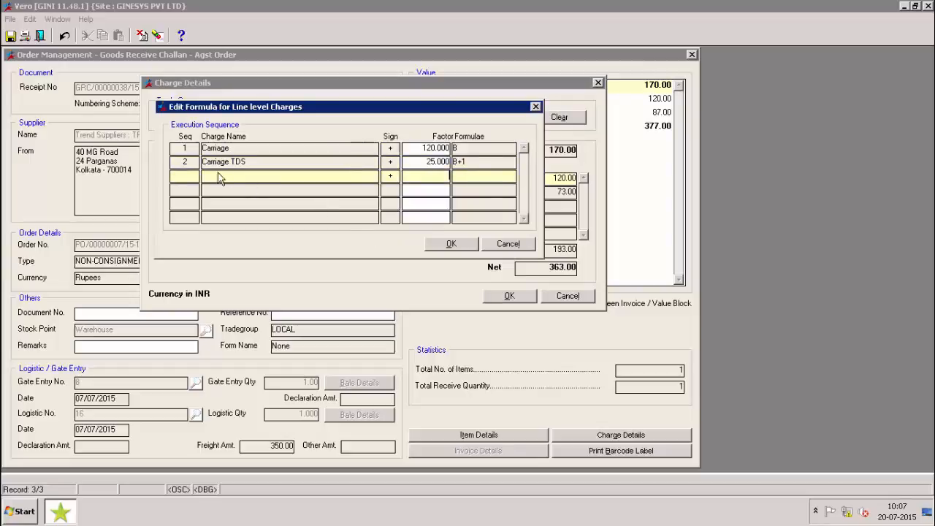
mouse_move(263, 172)
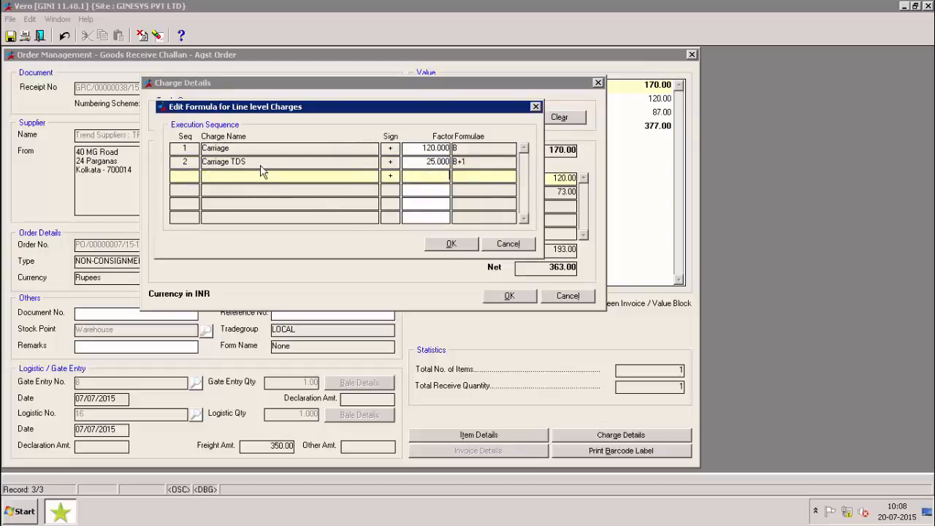
left_click(450, 243)
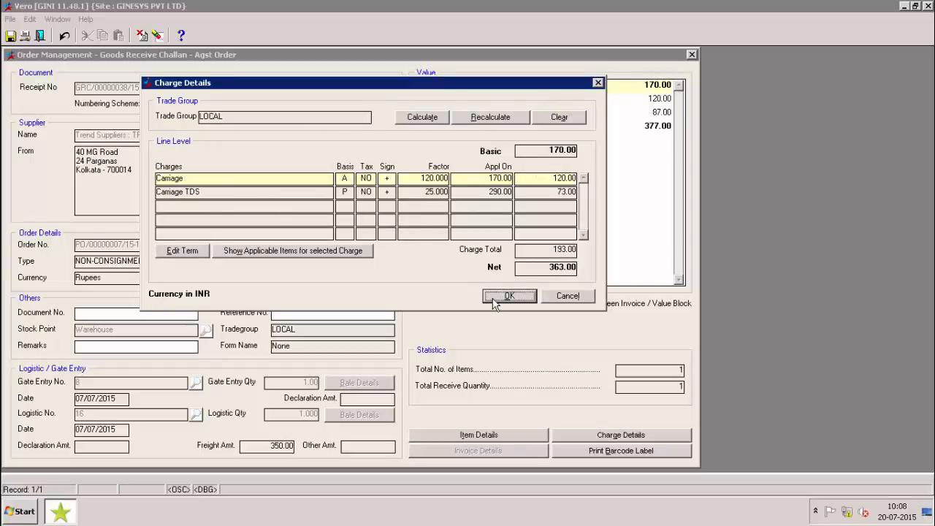
left_click(509, 296)
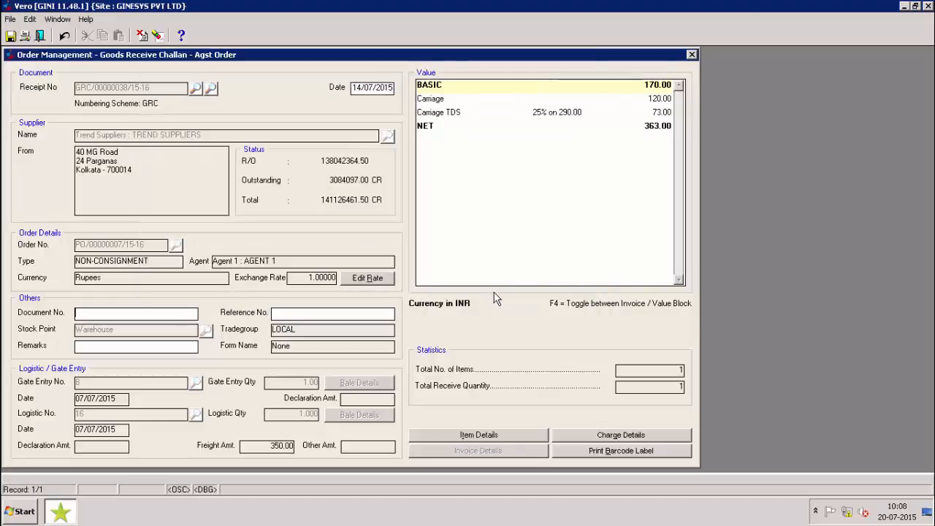